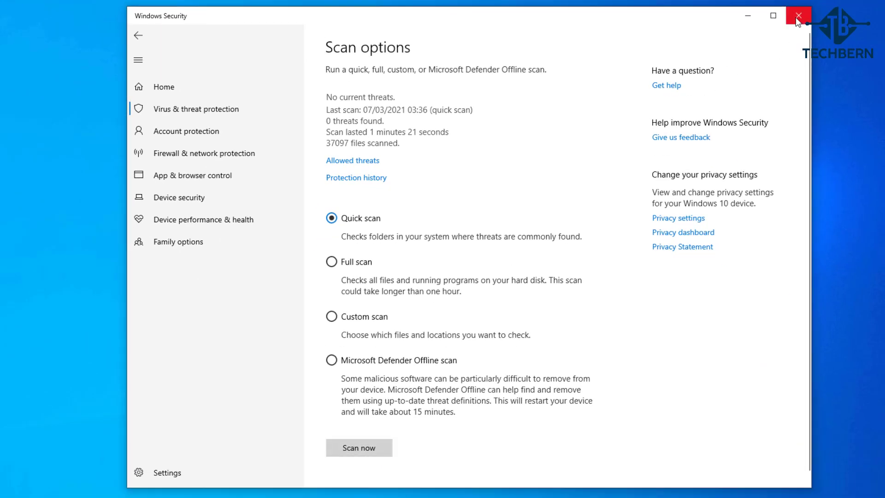
Search Start for 'mrt' to find the Malicious Software Removal Tool.
type("mrt")
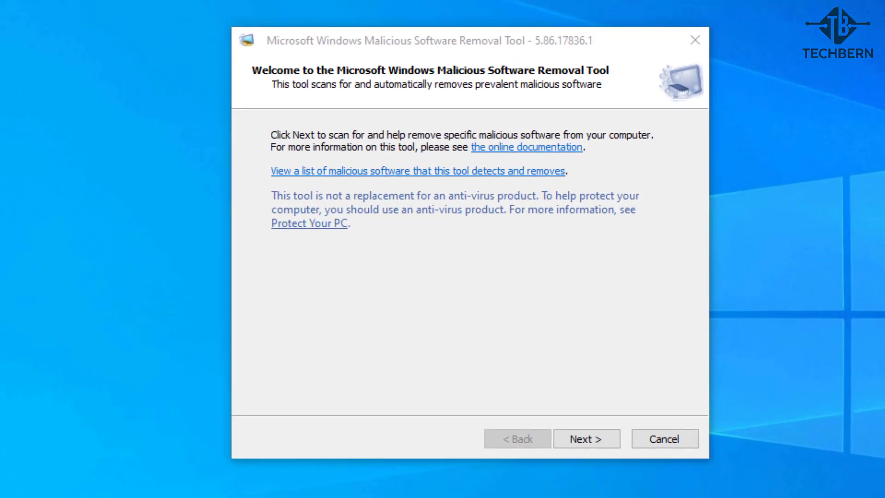
Advance past the welcome page and start a Quick scan.
left_click(586, 439)
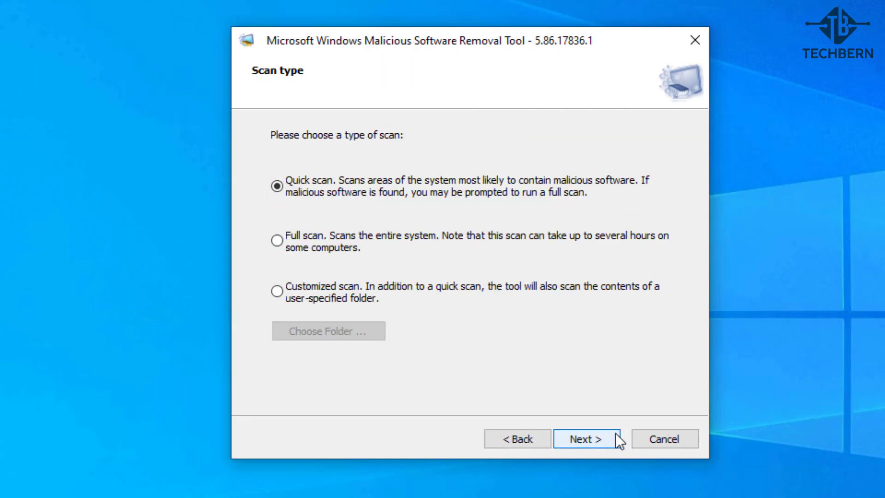
left_click(587, 438)
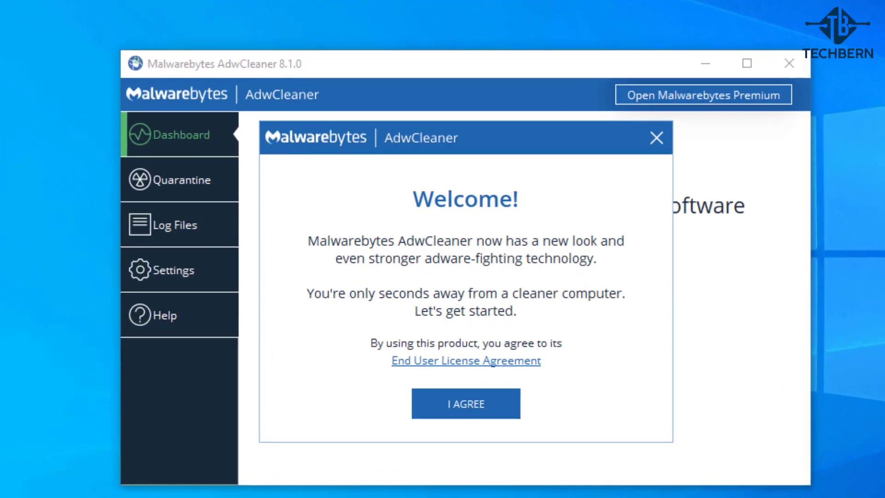
Agree to the AdwCleaner End User License Agreement.
left_click(464, 404)
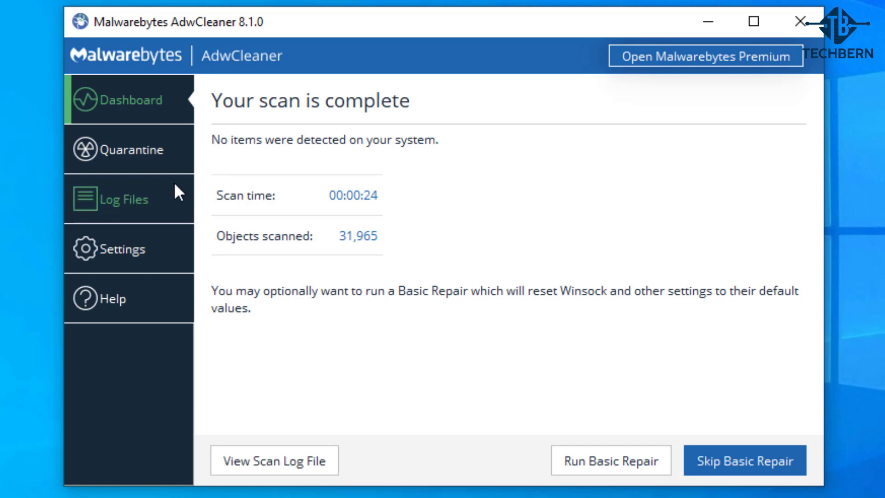
Review the Dashboard scan results showing no items among 31,965 objects.
left_click(132, 150)
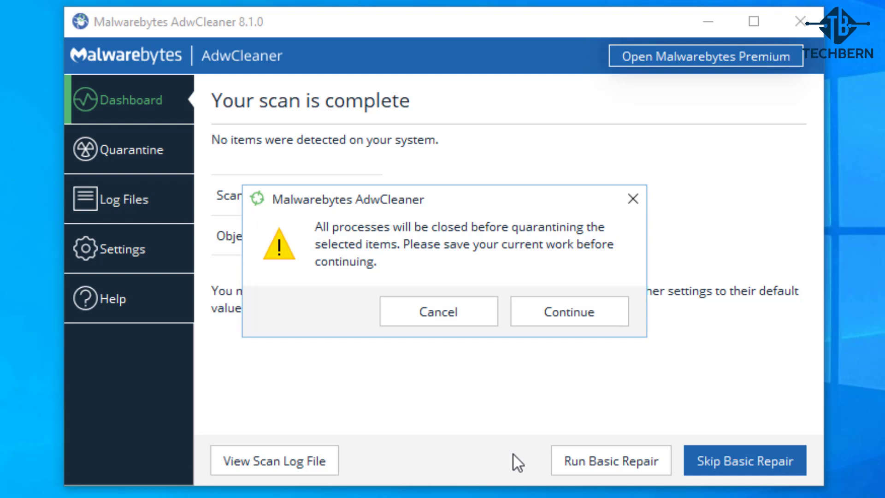
Continue past the process-closing warning to finish cleanup with 0 items fixed.
left_click(569, 311)
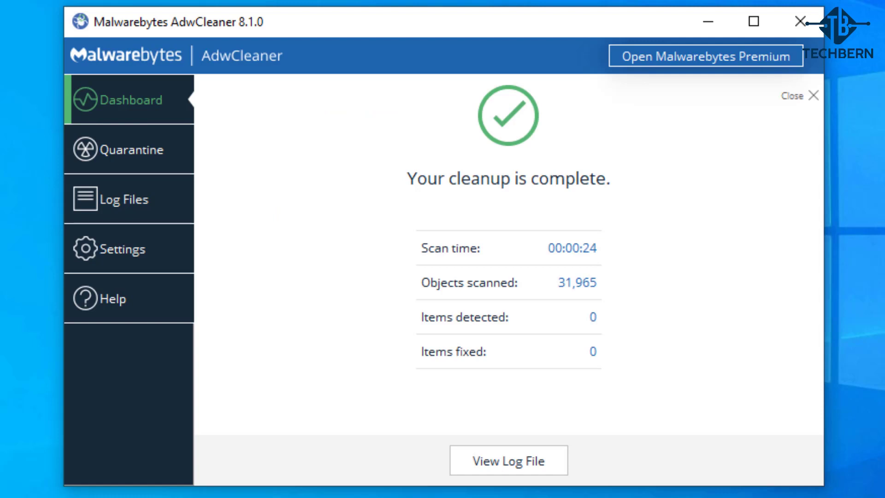